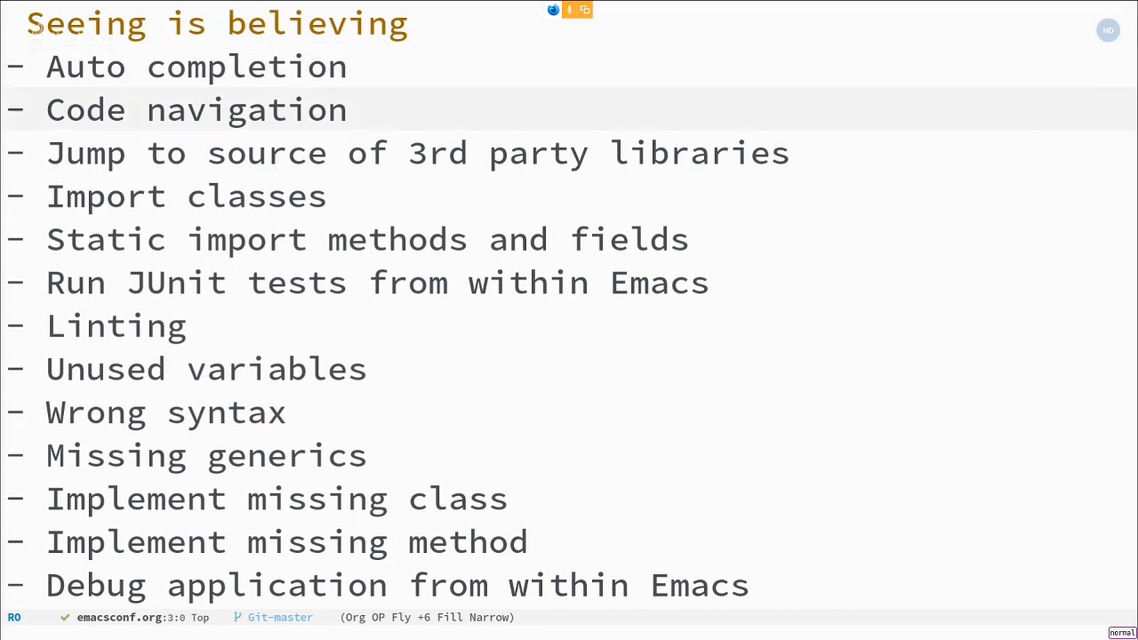
Step: Advance through the remaining outline points on the slide before switching to the code
key("Down")
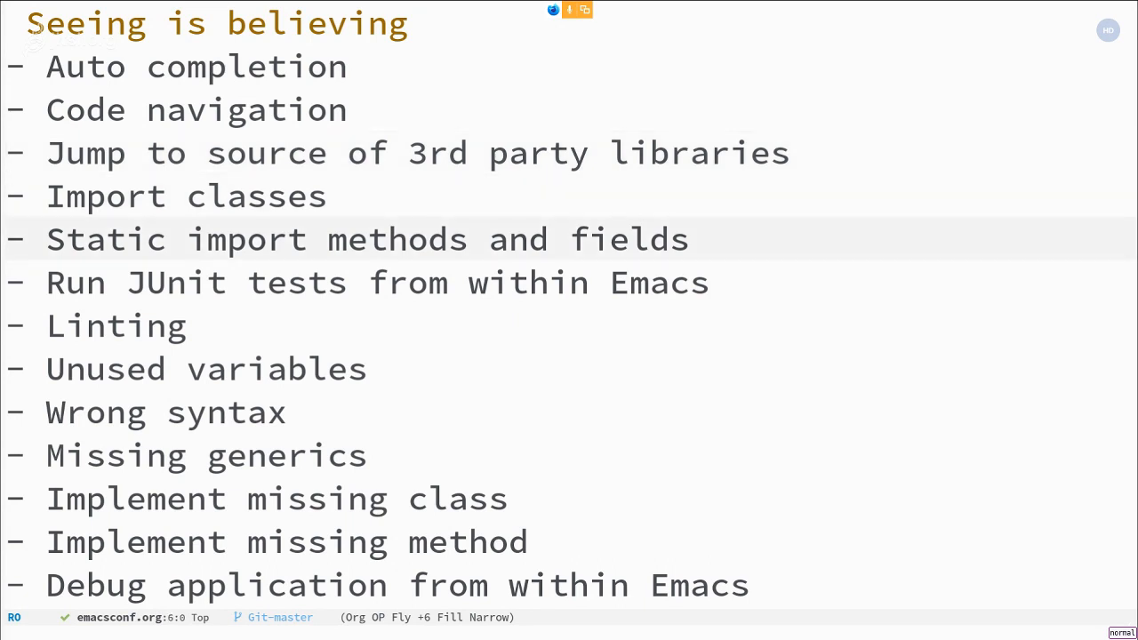
key("down")
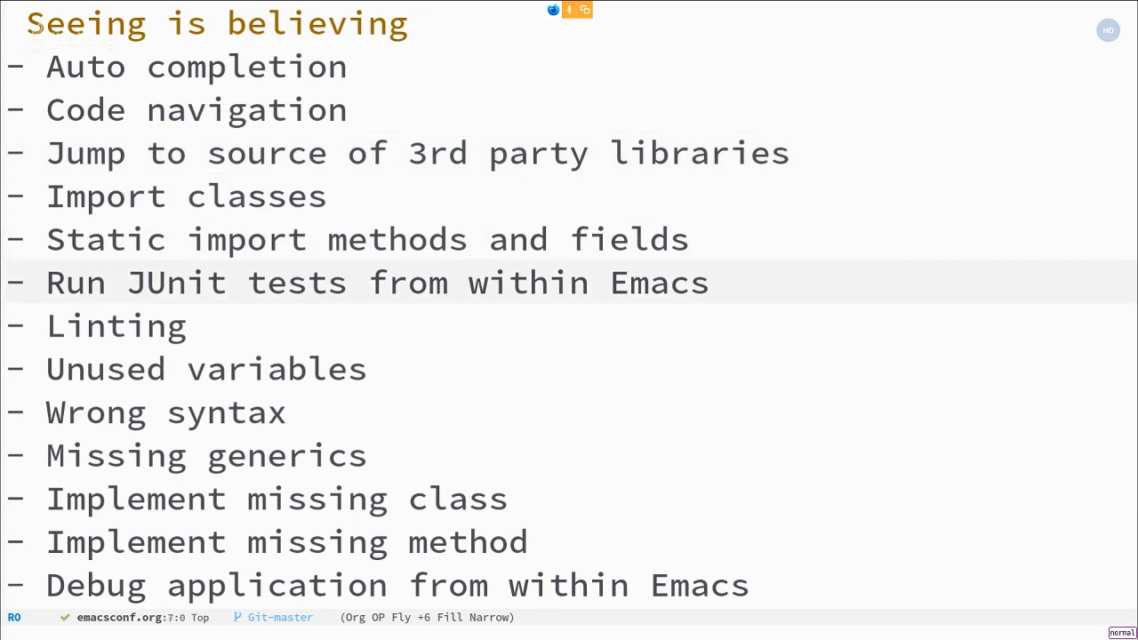
key("down")
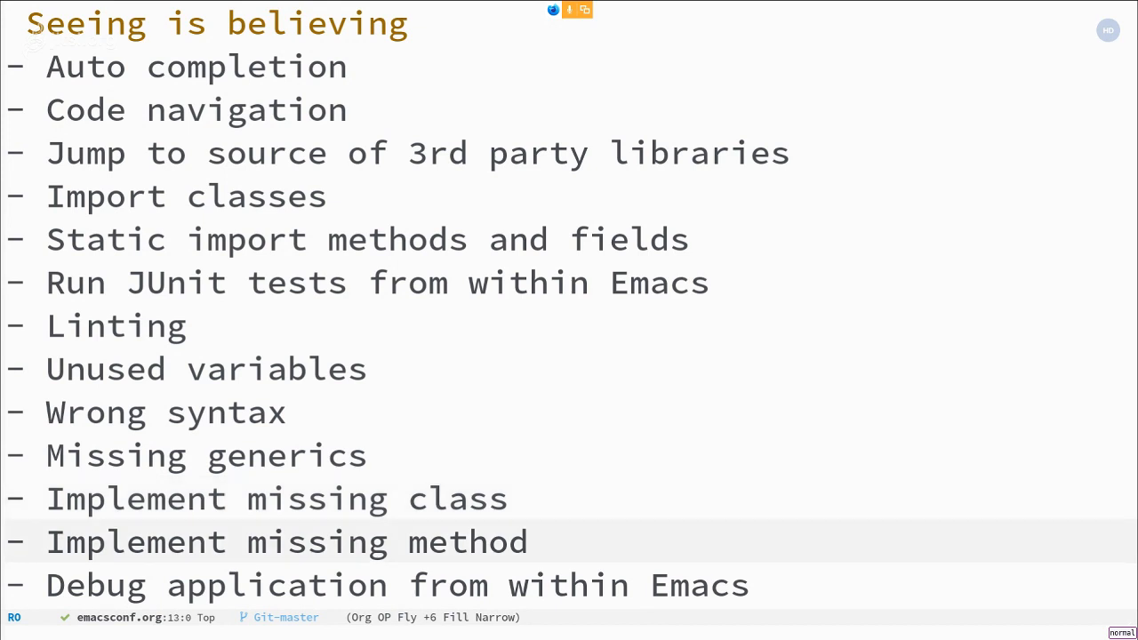
scroll("down", 3)
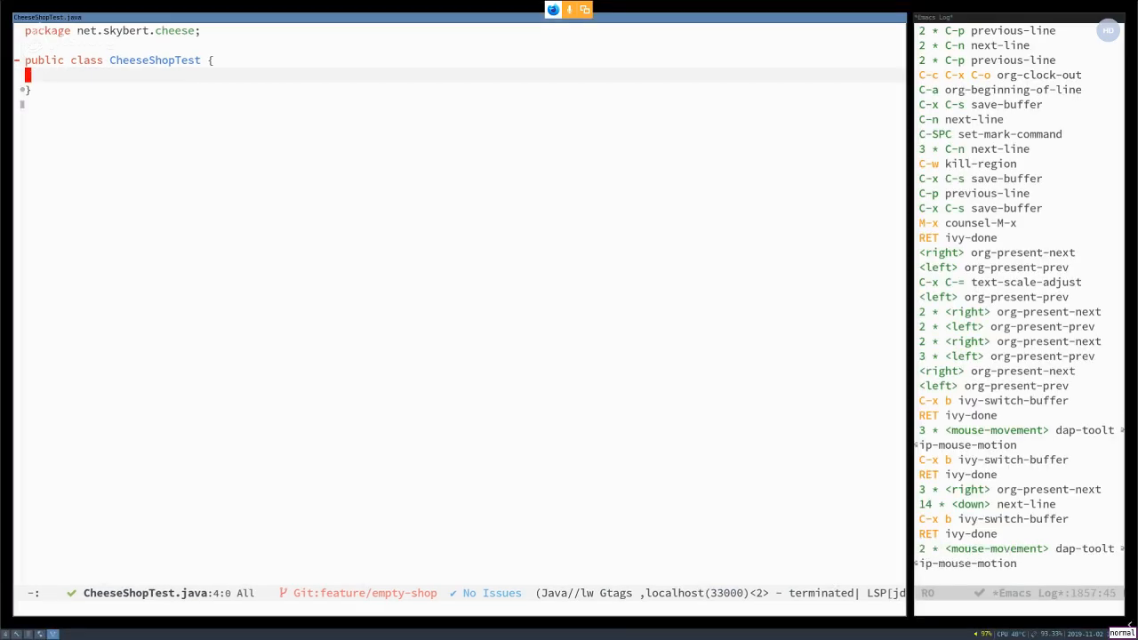
mouse_move(665, 342)
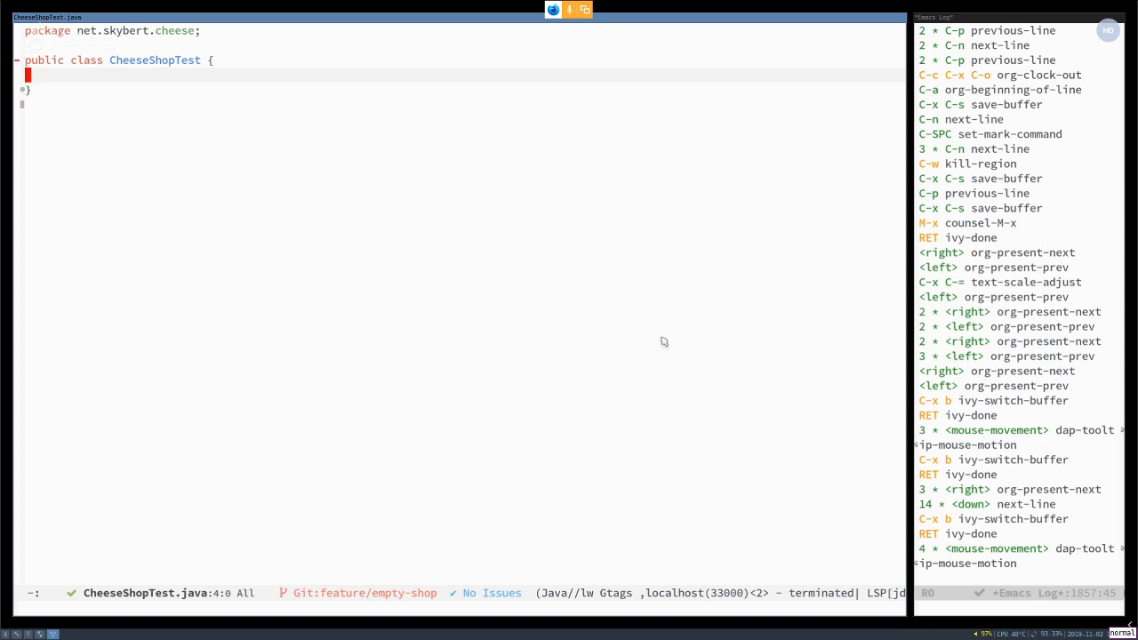
mouse_move(608, 308)
type("f")
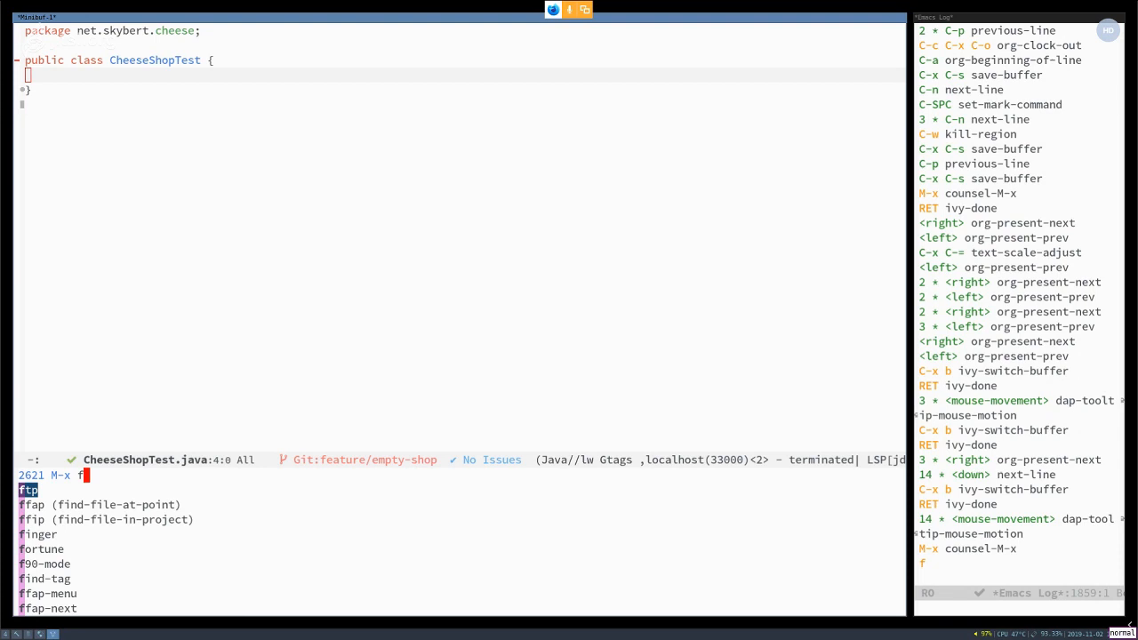
Step: Write the emptyShop test: import Test, create a new CheeseShop, and assertEquals(0, shop customers)
type("checklis")
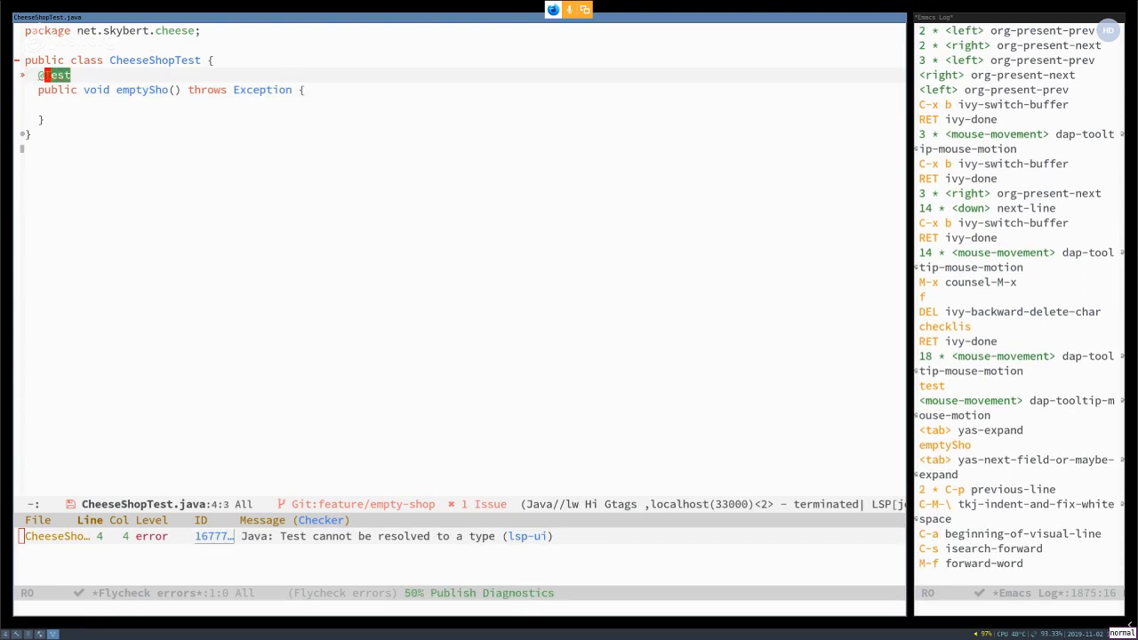
key("RET")
type("CheeseShop shopo =")
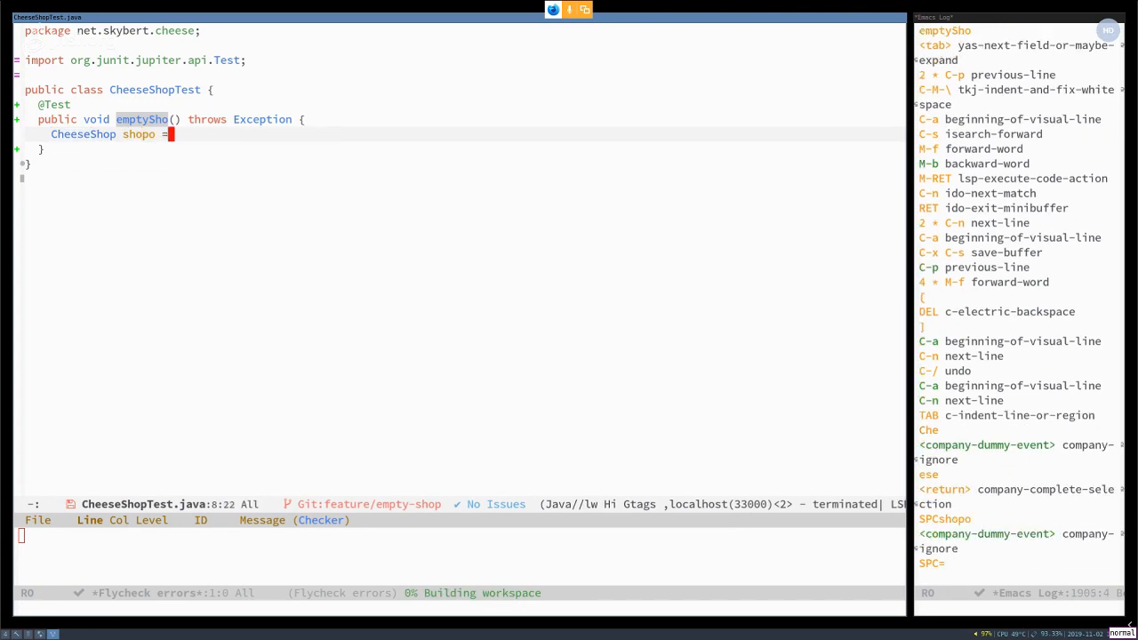
type("new CheeseShop();")
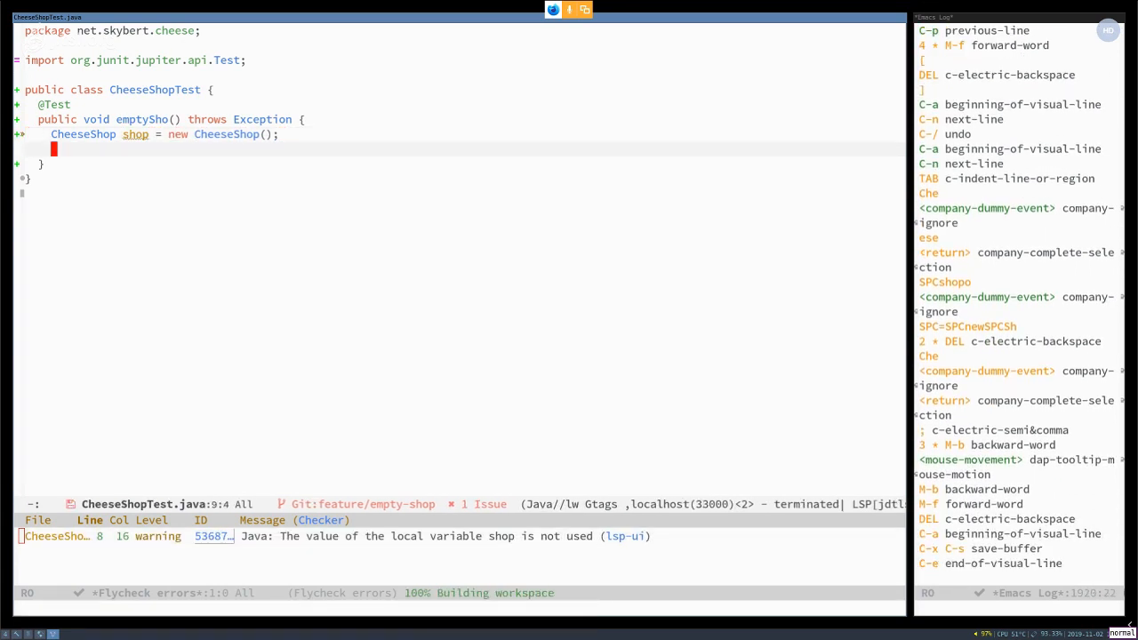
type("assertEquals(0, null);")
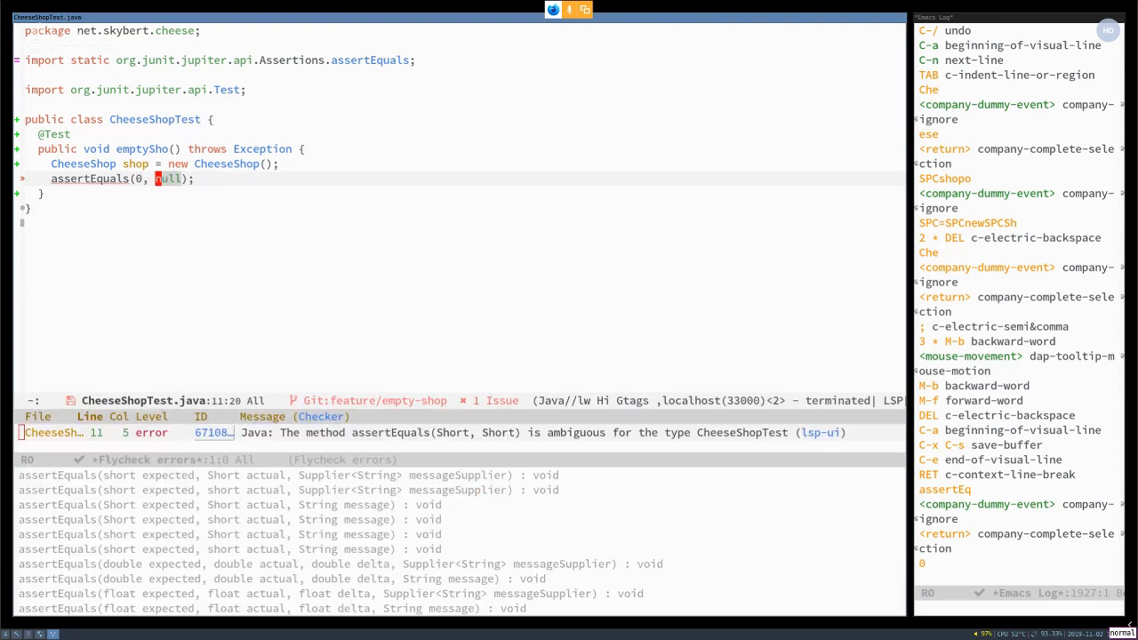
type("shp")
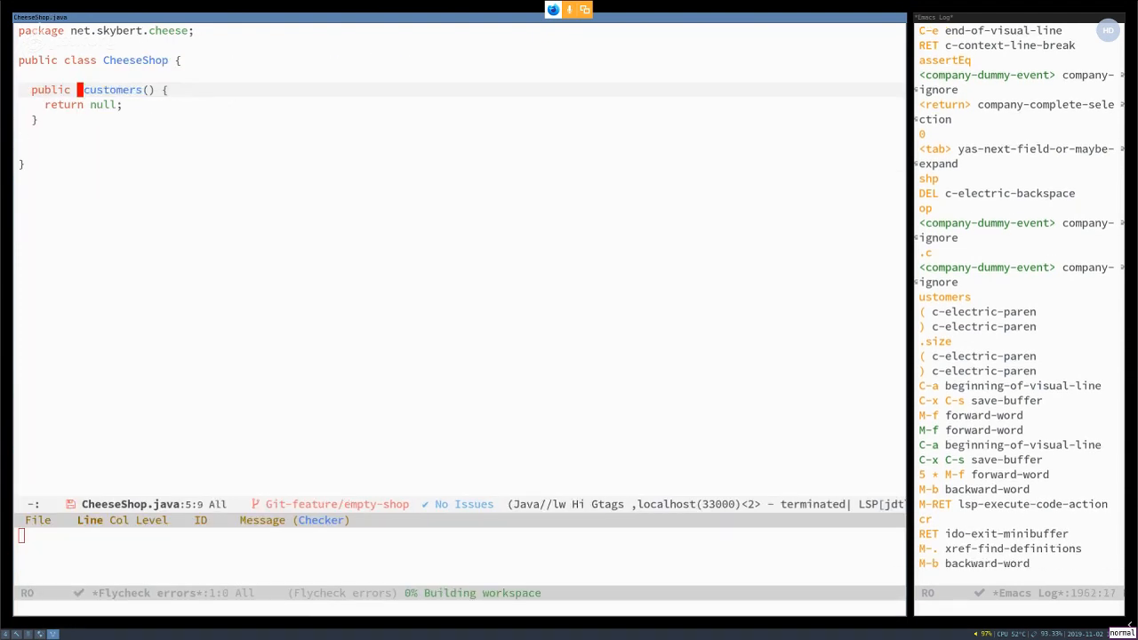
Step: Add a private List<Customer> customers = new ArrayList field and return it from customers()
type("List<Customer>")
left_click(84, 103)
type("customers")
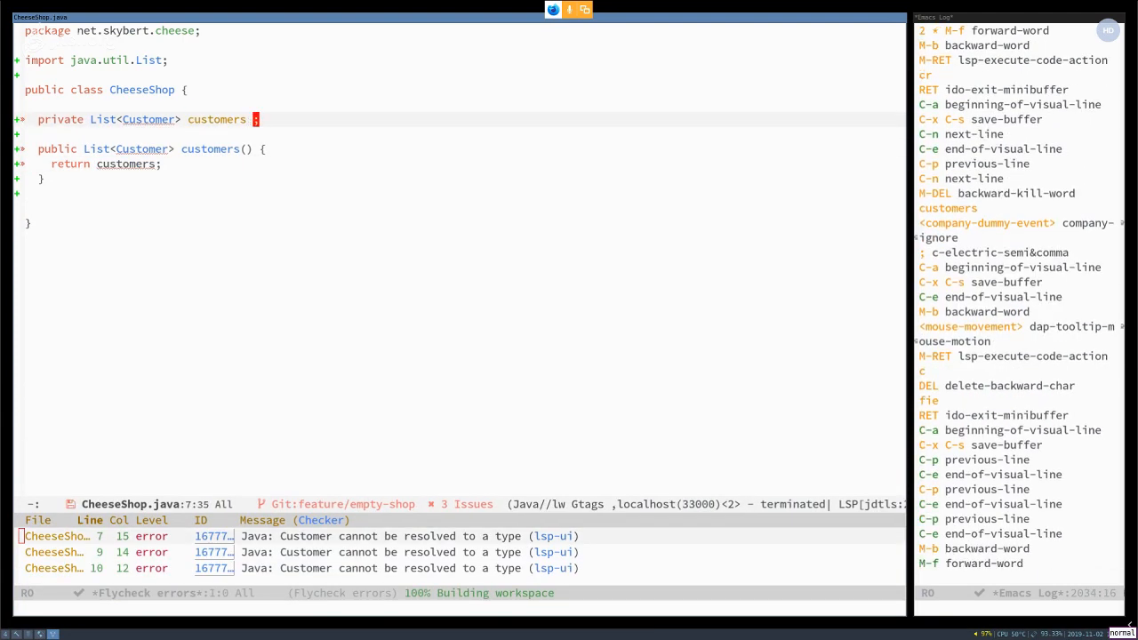
type("= new array")
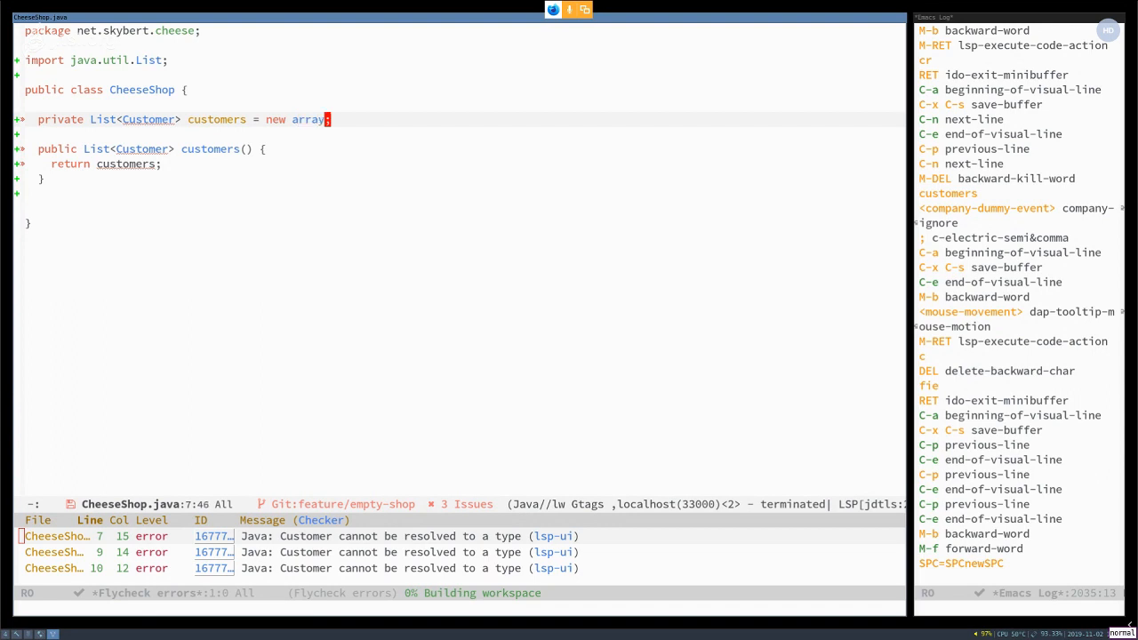
type("l")
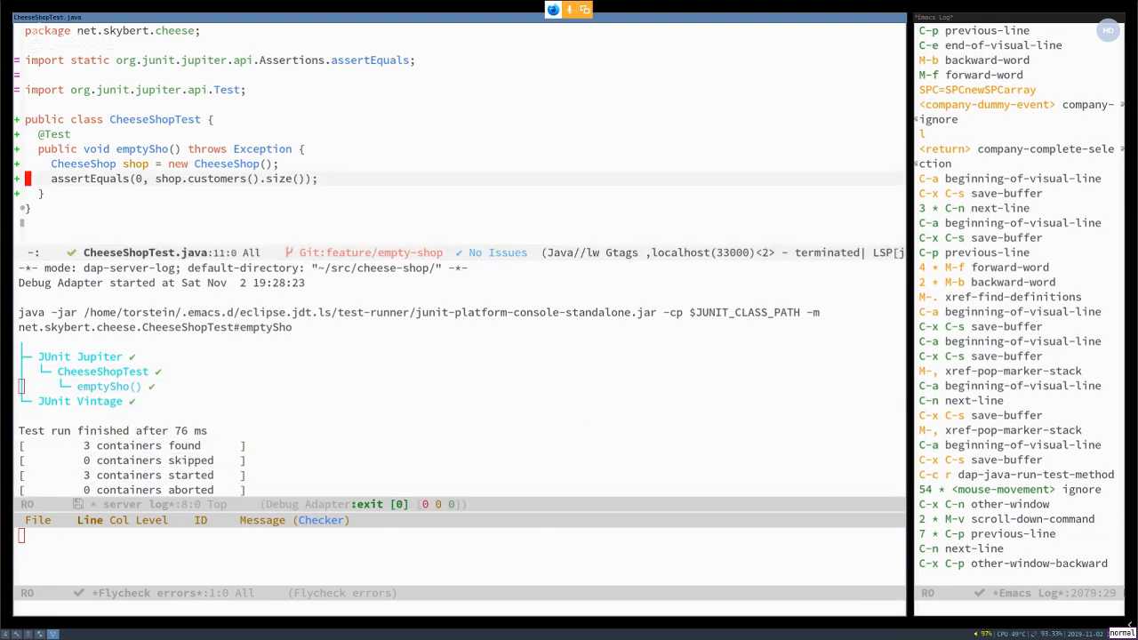
Step: Close the passing test results and start a canEnterShop test method
key("C-x 1")
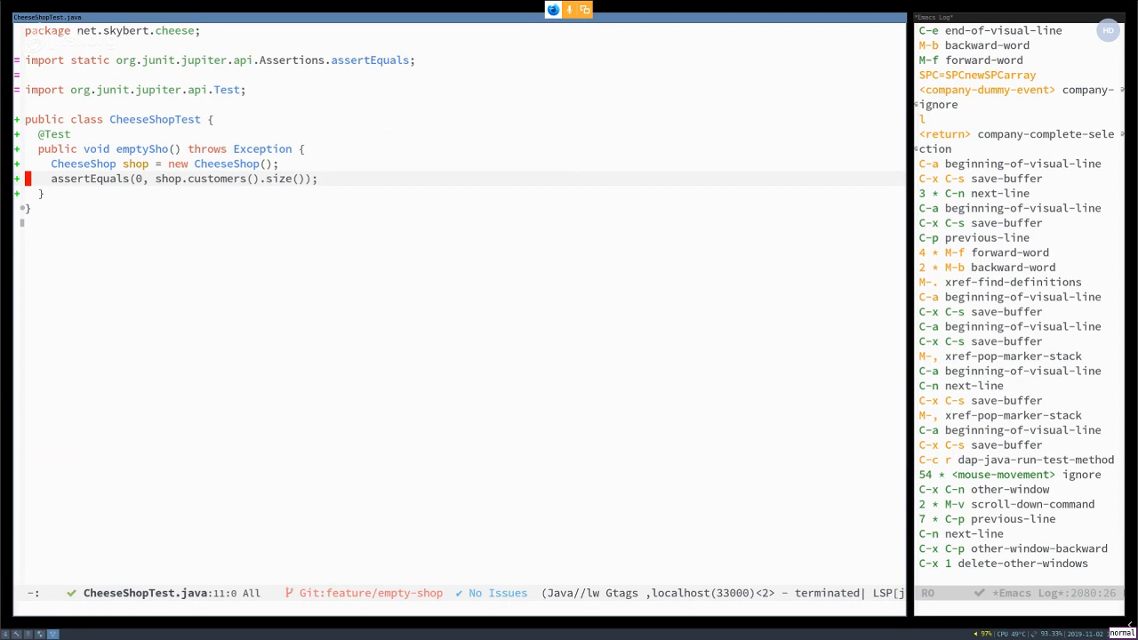
type("canEnterShop() throws Exception {")
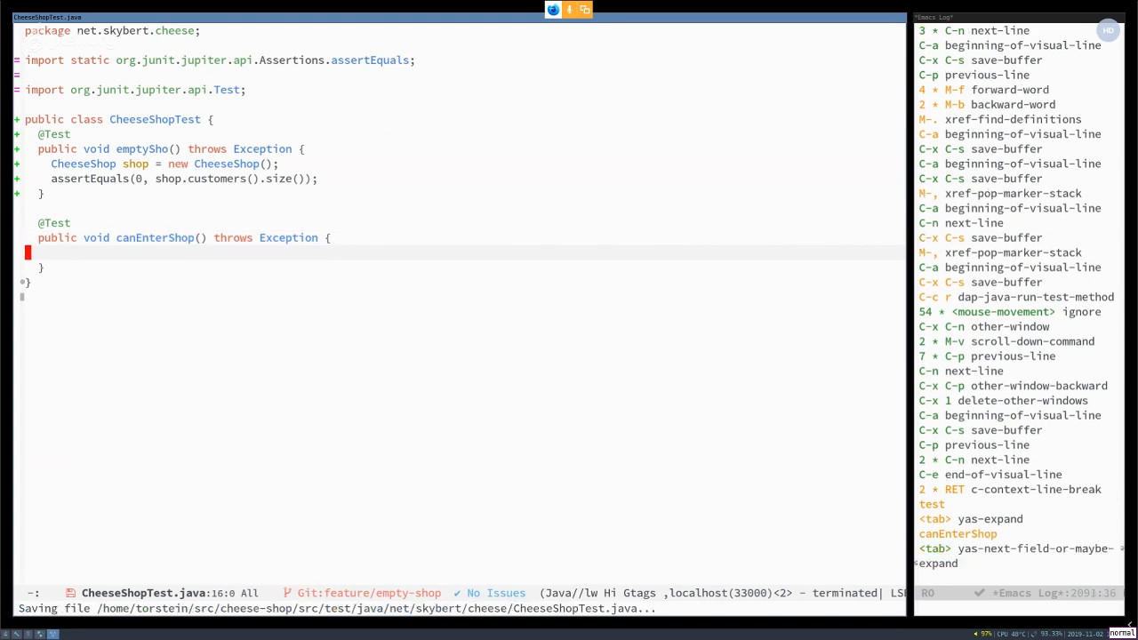
Step: In canEnterShop, create a CheeseShop shop and a Customer built from name
type("Che")
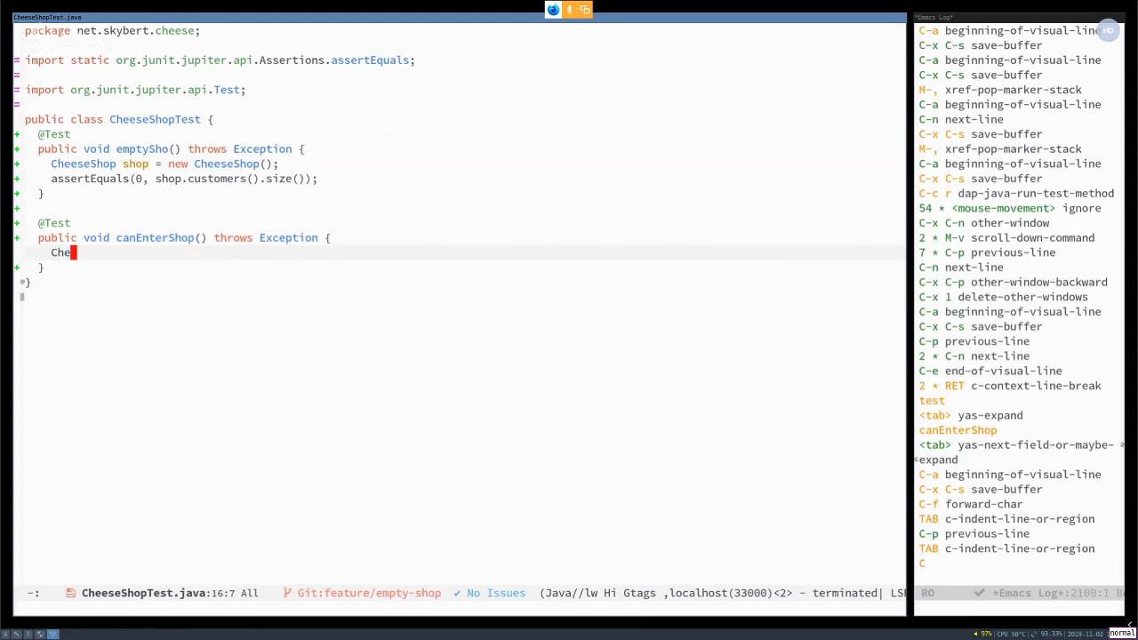
type("CheeseShop shop = new CheeseShop(")
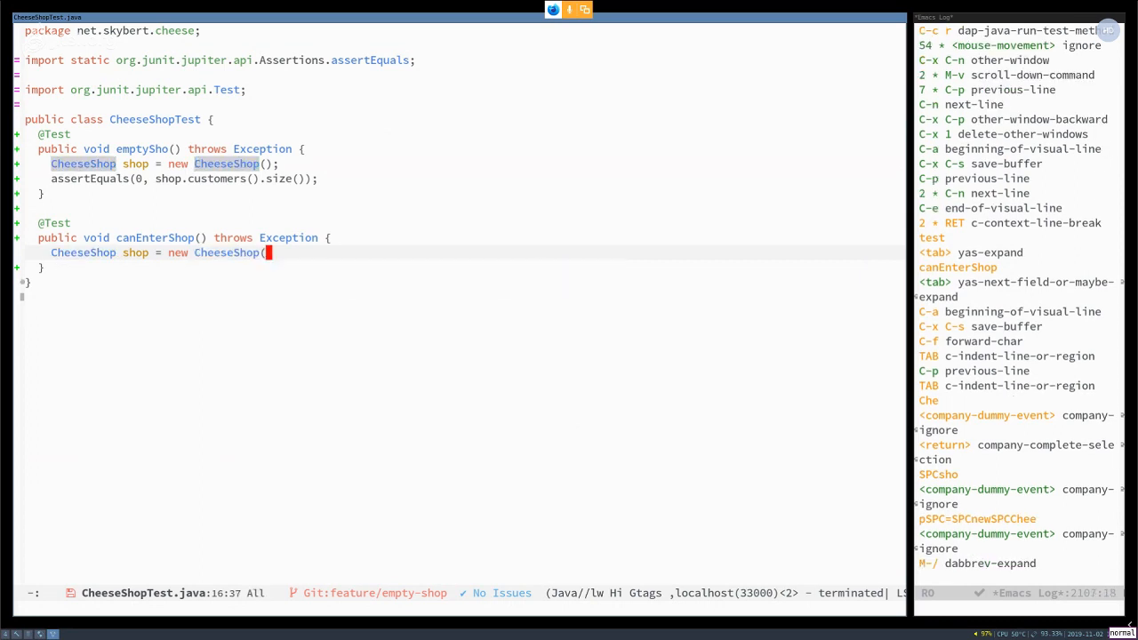
type("Custoem")
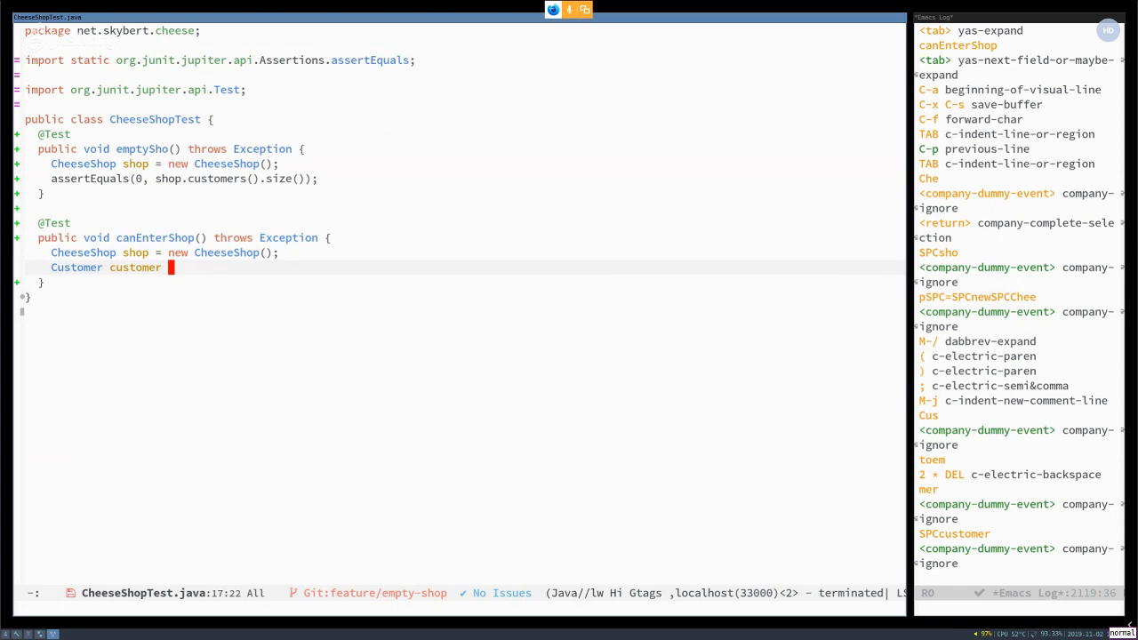
type("= new Customer(name);j")
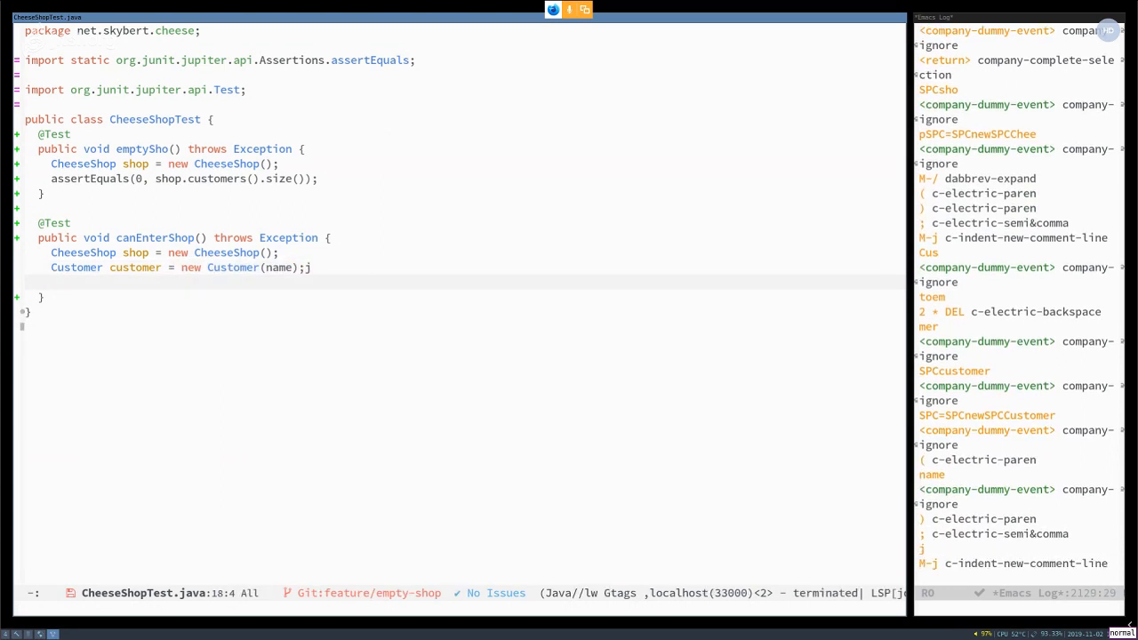
Step: Call shop.enter(customer) and assertEquals(1, …), leaving enter(Customer) to be created in CheeseShop
type("shop")
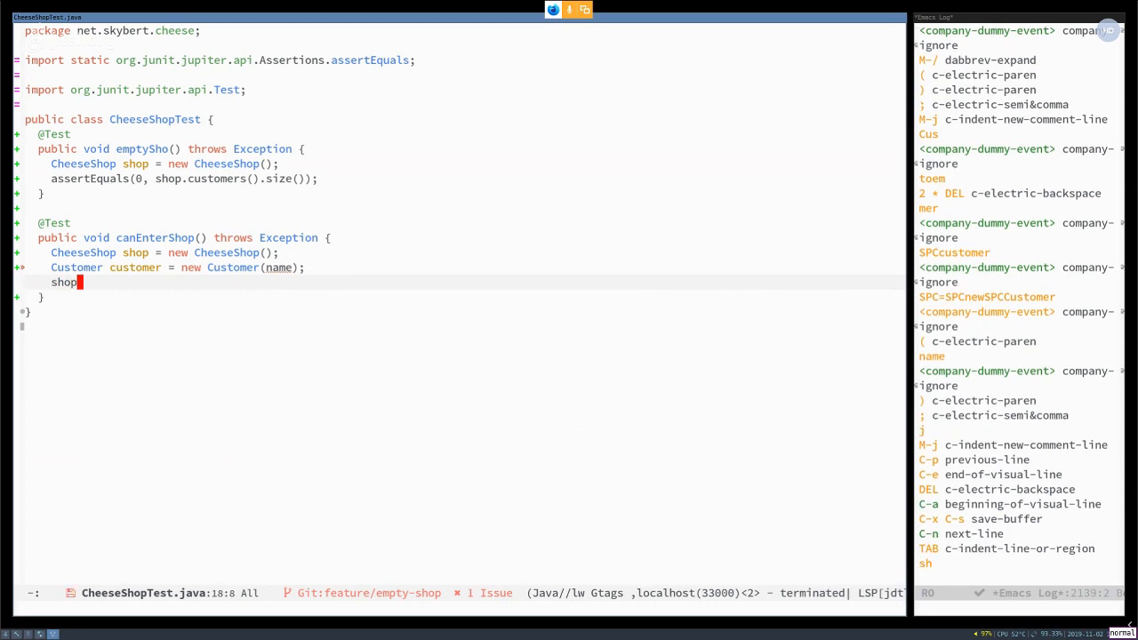
type(".enter(cu")
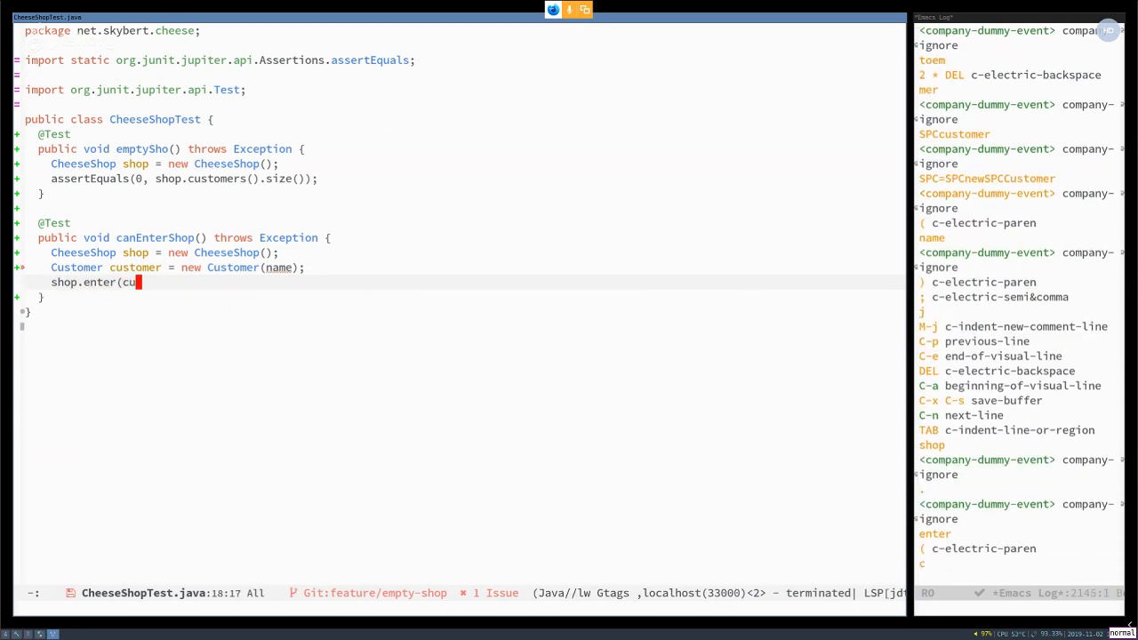
type("stomer);")
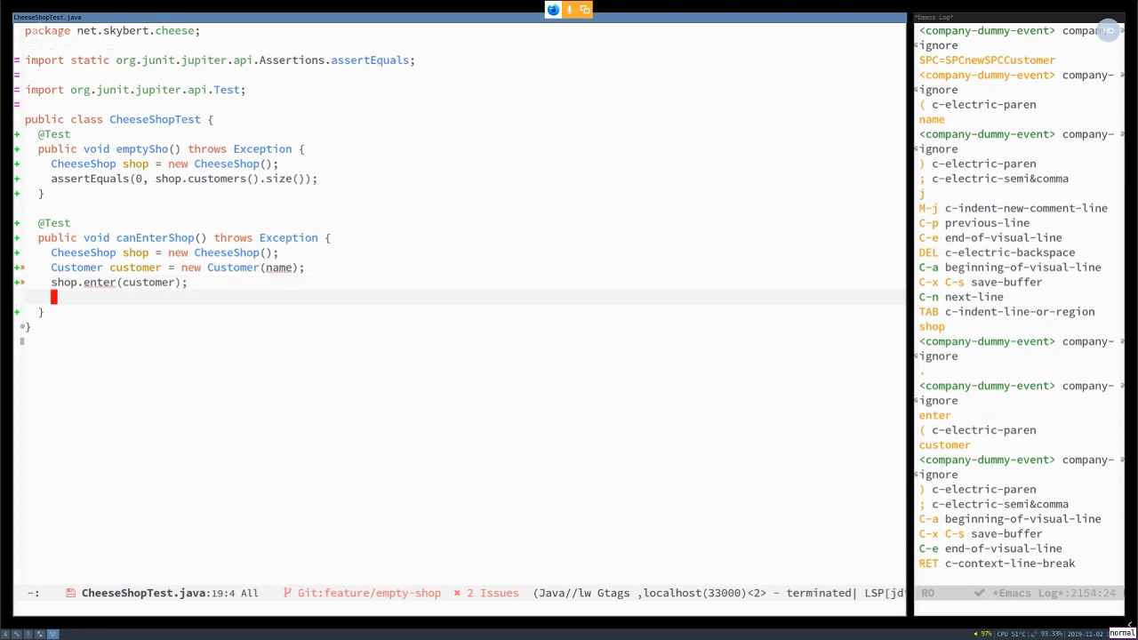
type("assertEquals(1,")
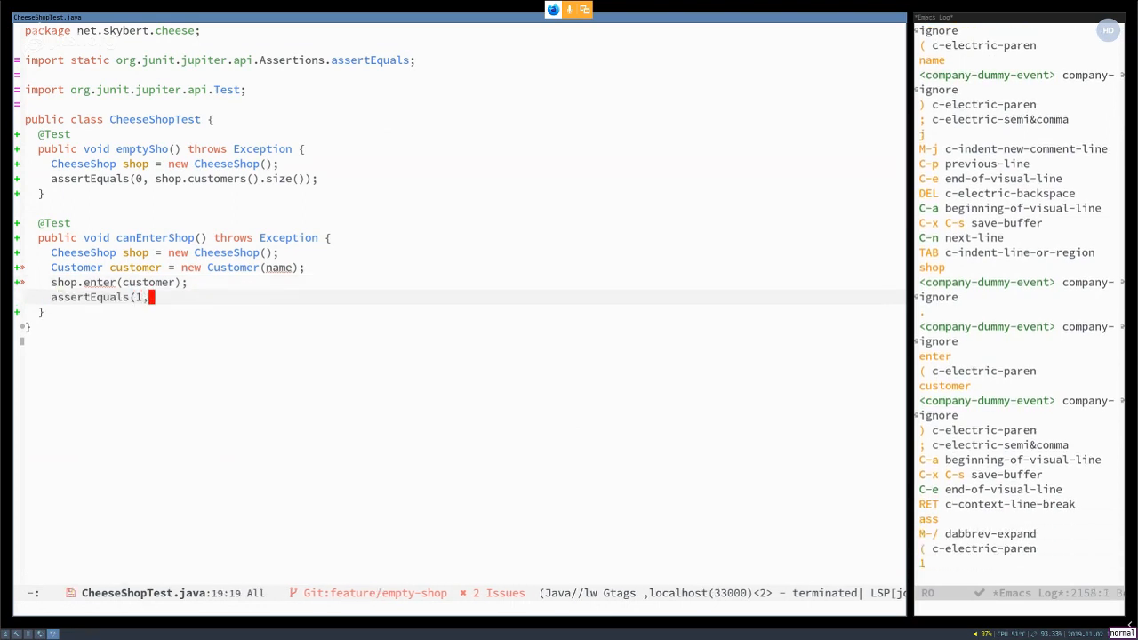
type("\" \"")
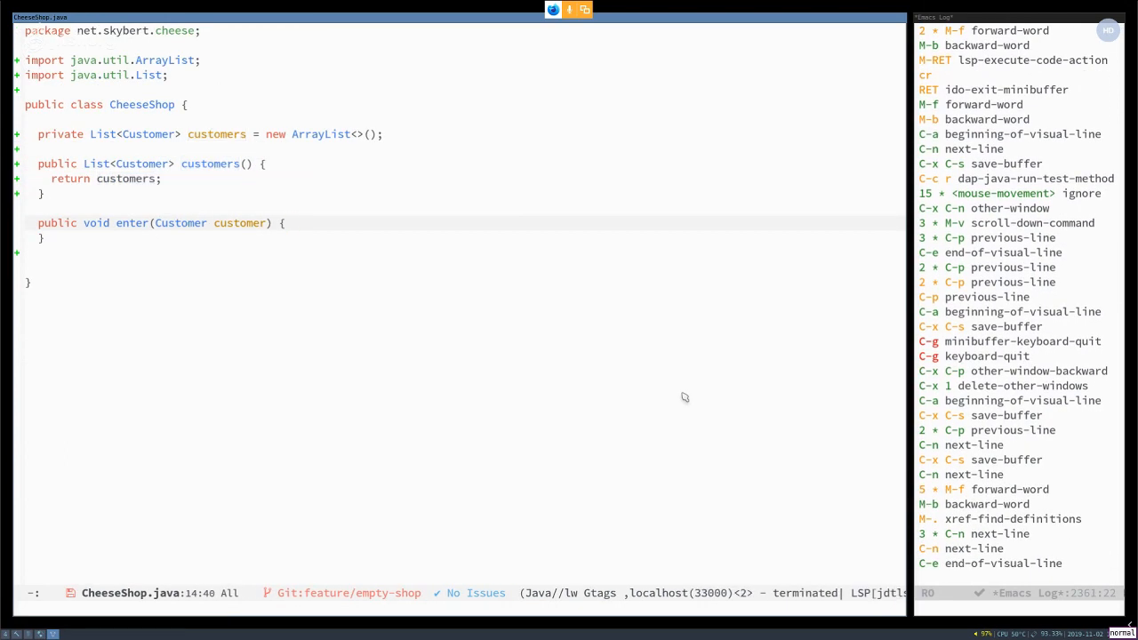
Step: Make enter add the customer to customers, then lsp-rename to introduce String name = "John" in the test
type("customers.add(customer);")
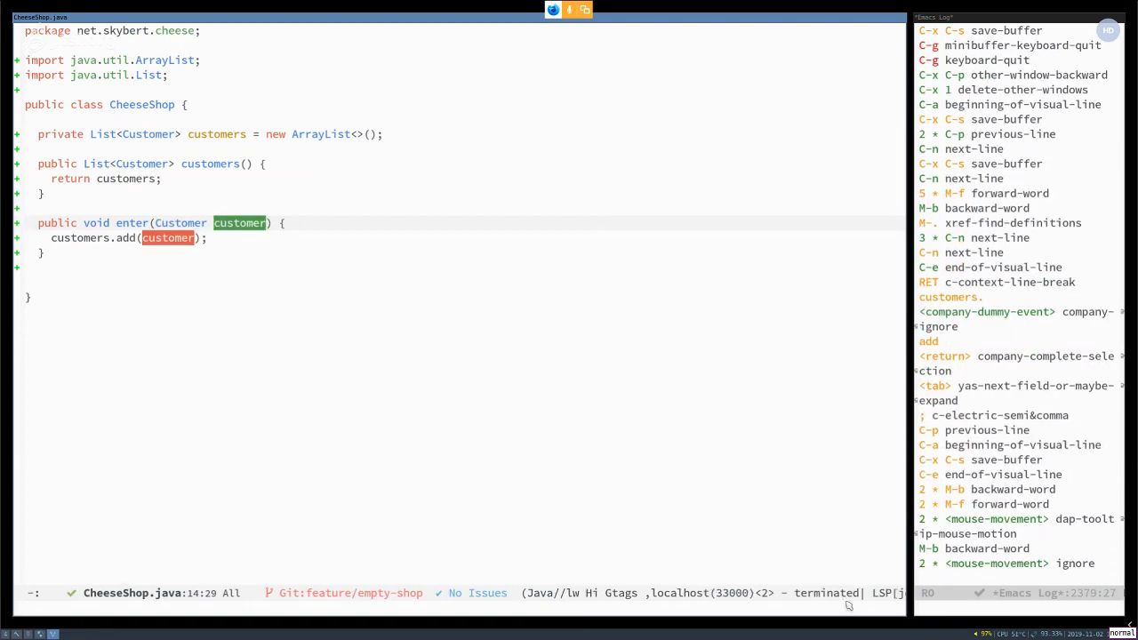
type("lsprename")
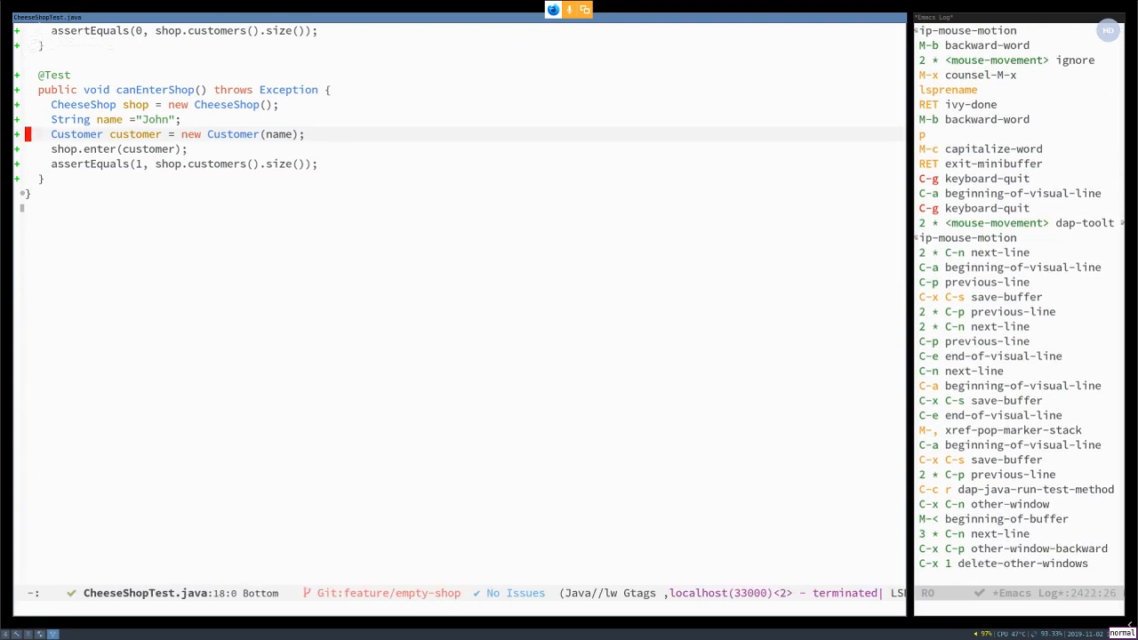
scroll("up", 3)
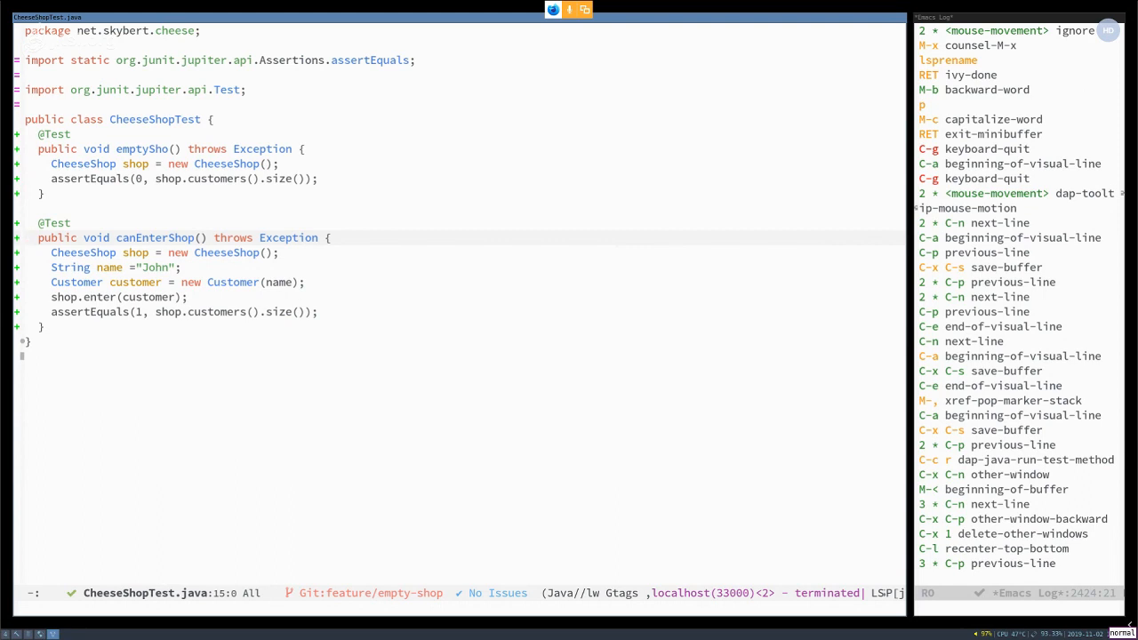
type("lsp")
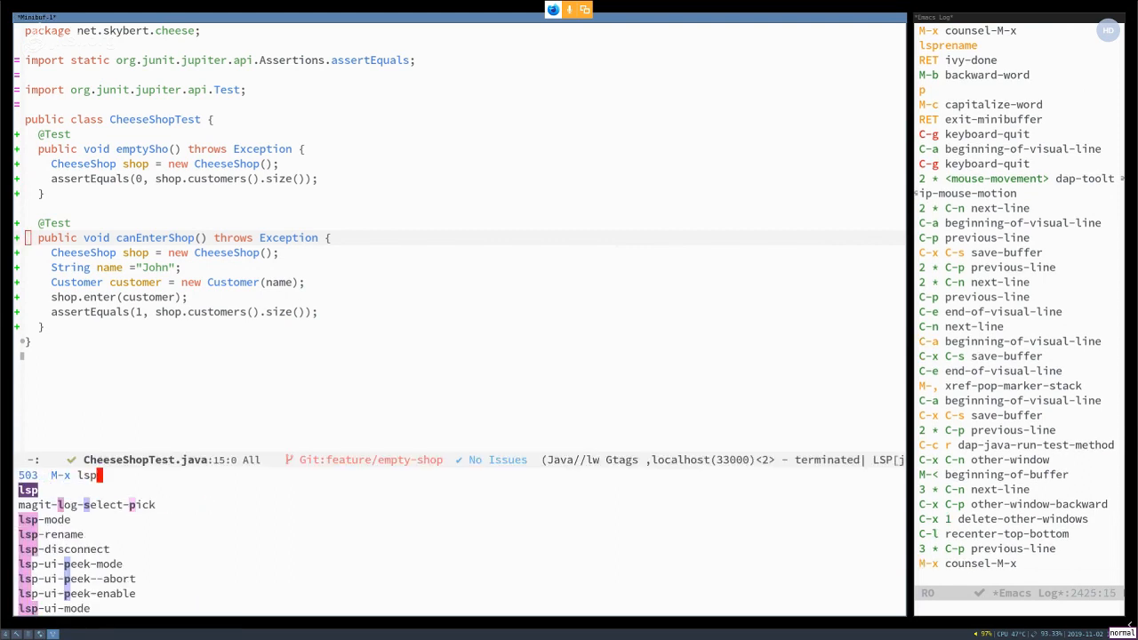
Step: Show the test class symbol outline and the dependency tree, expanding cheeseshop and its Maven dependencies
key("Return")
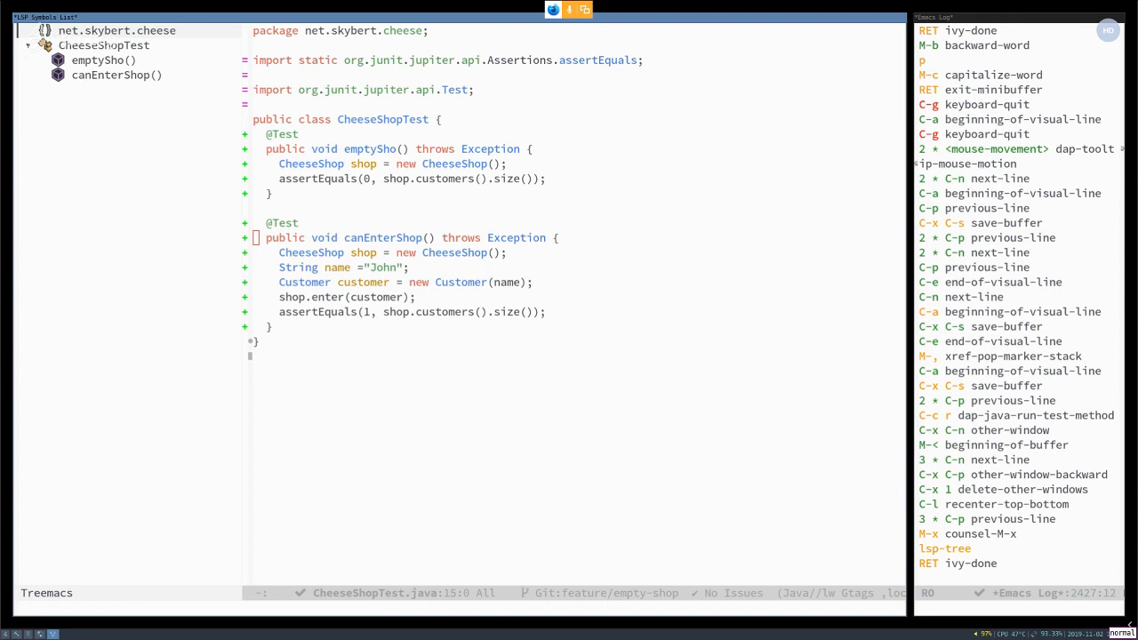
mouse_move(455, 29)
type("lsp-")
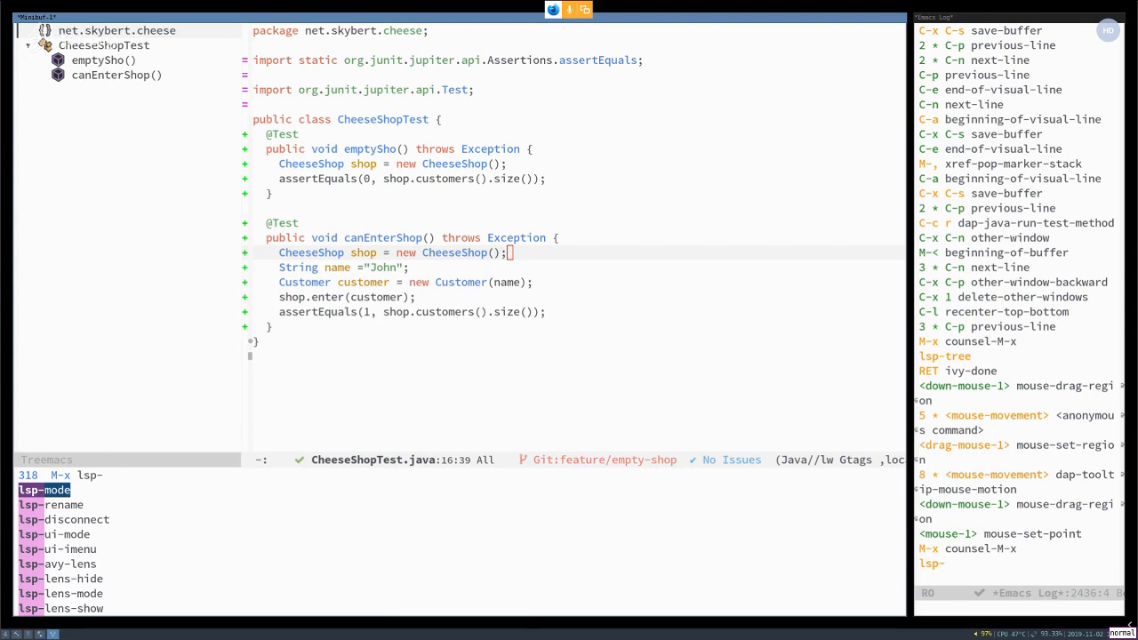
type("treemacs-d")
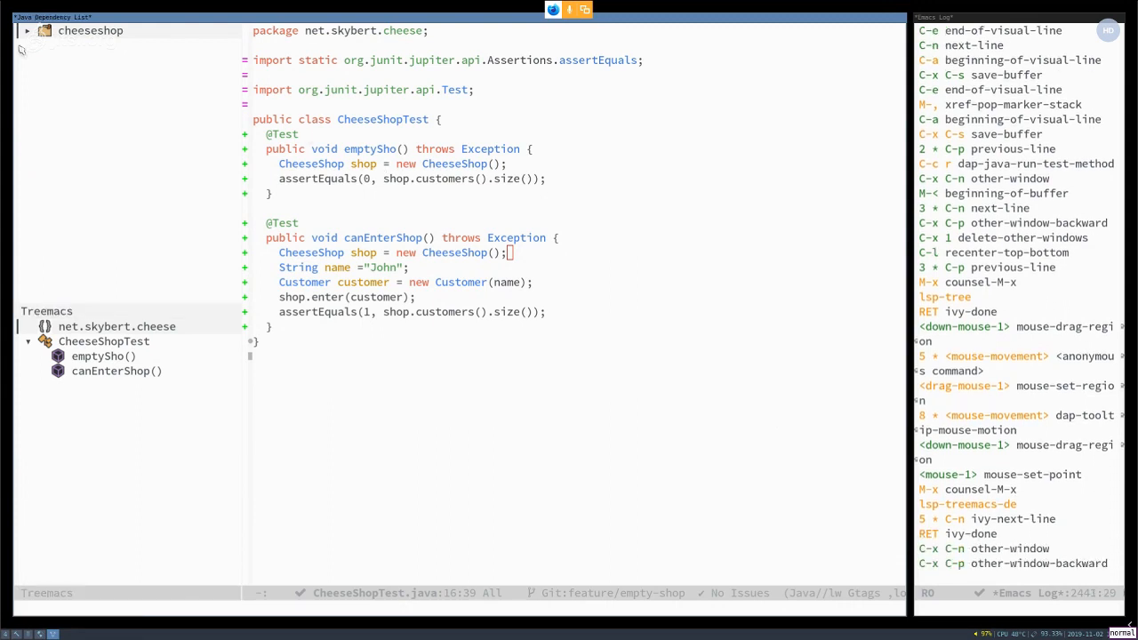
left_click(28, 30)
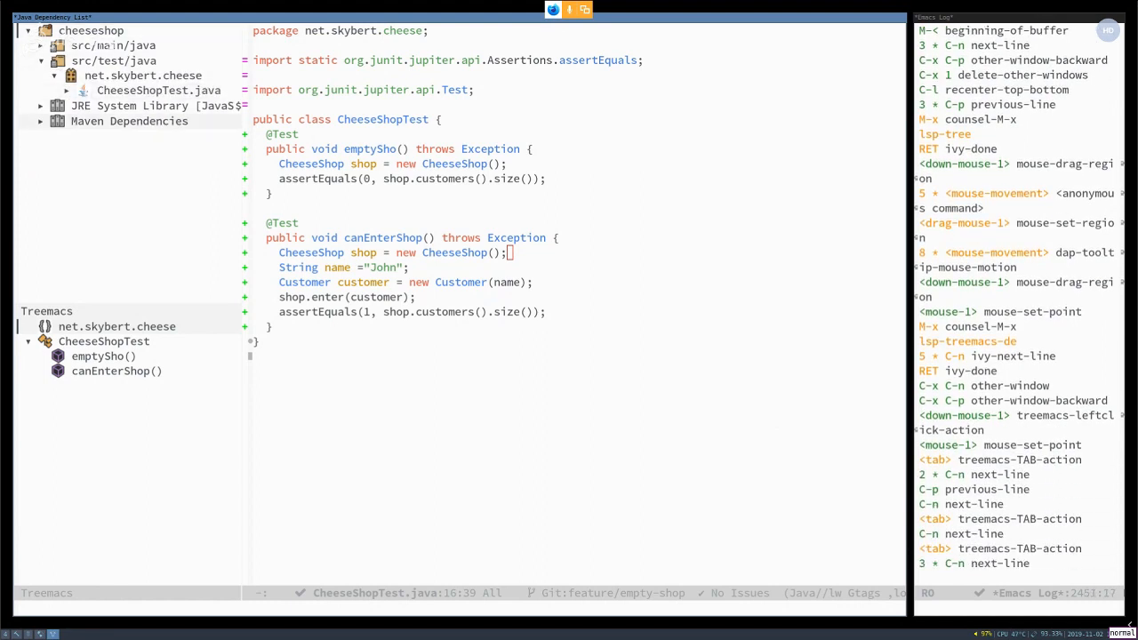
left_click(39, 105)
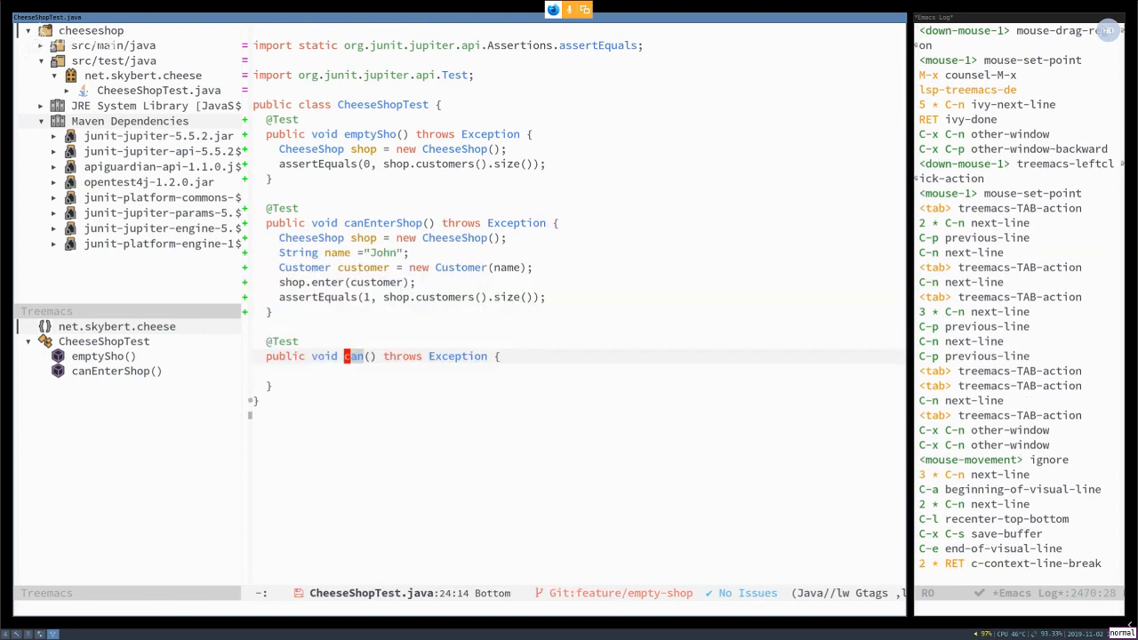
Step: Name the test lotsOfCustomers with a CheeseShop shop and int number = 100
type("lotsOfCustomers")
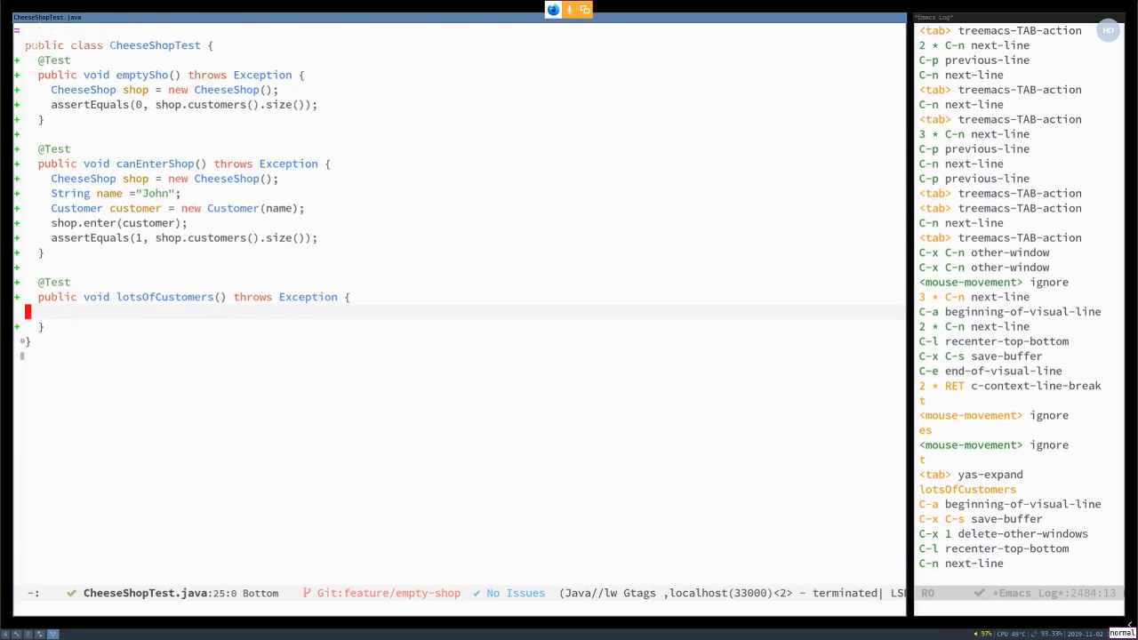
type("CheeseShop shop = new CheeseShop();")
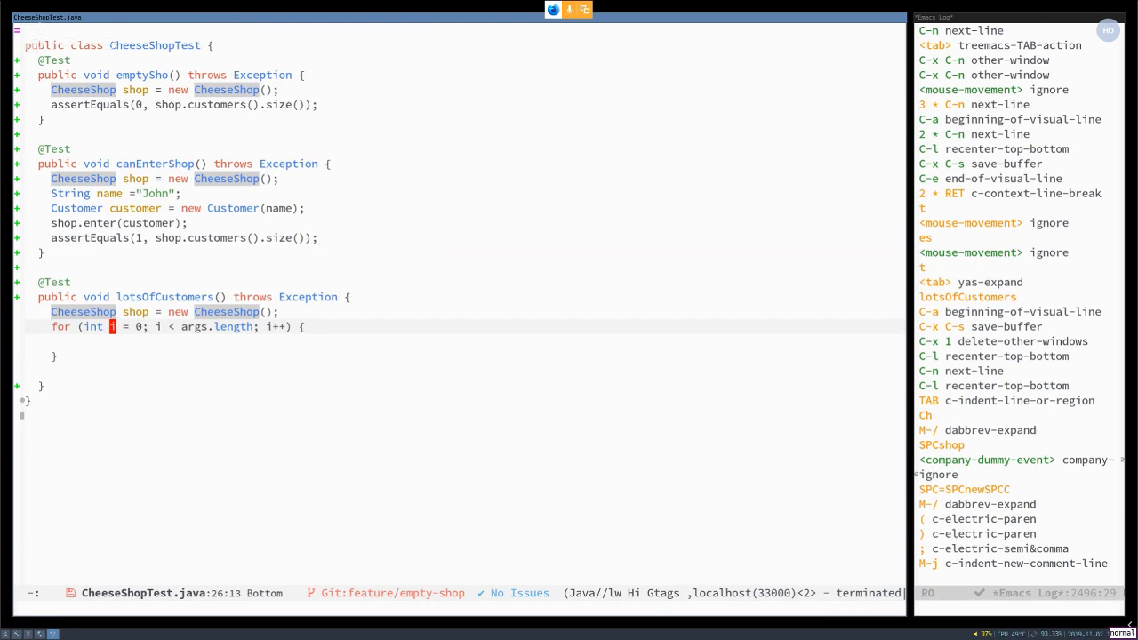
type("numbe")
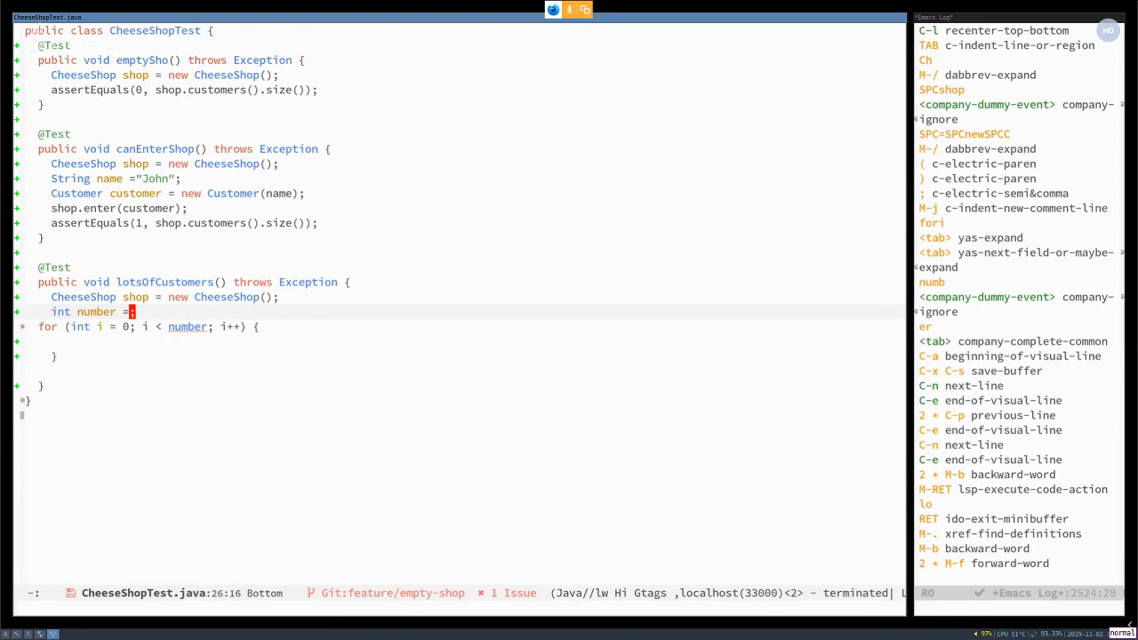
type("100")
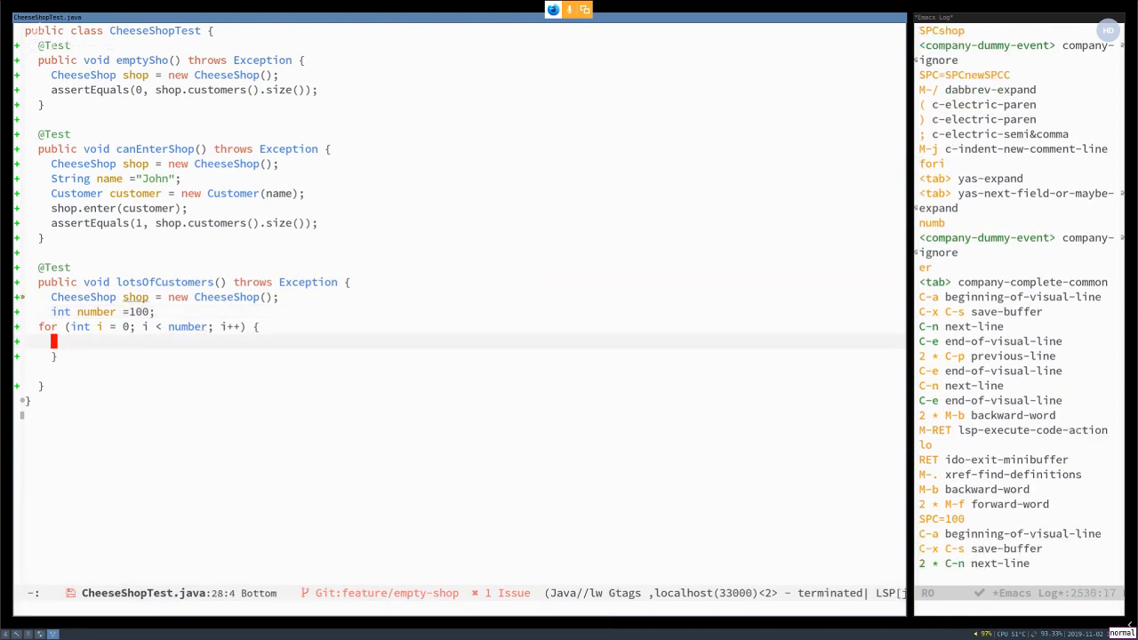
Step: Loop entering new Customer("John" + i) into the shop, then assertEquals(number, shop.customers().size())
type("Cus")
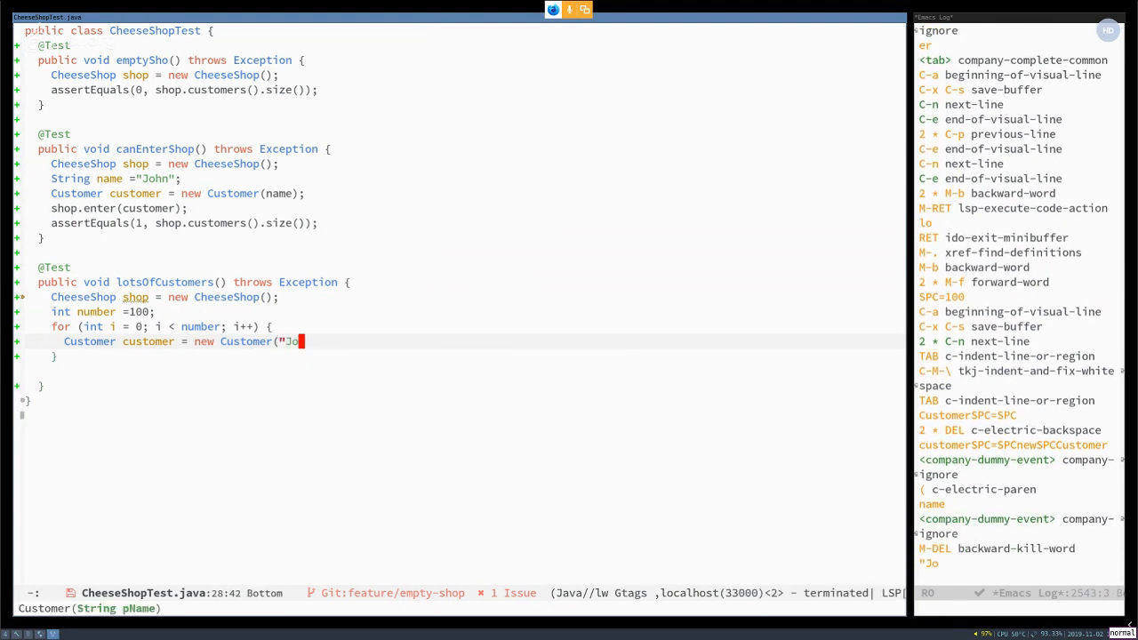
type("hn\" + i);")
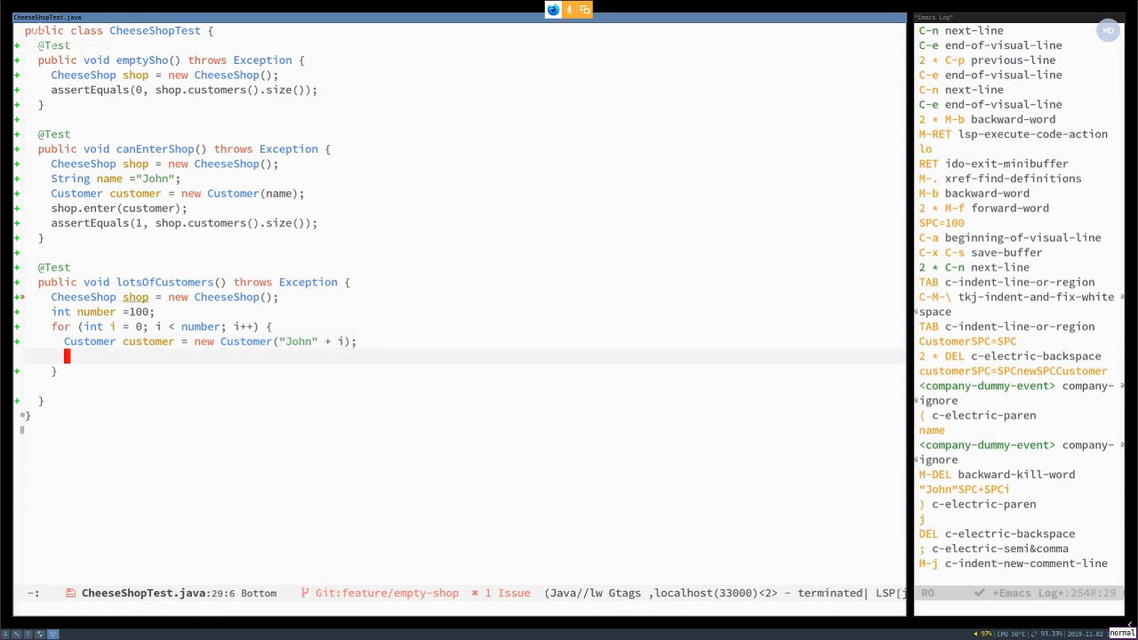
type("shop.enter(customer);")
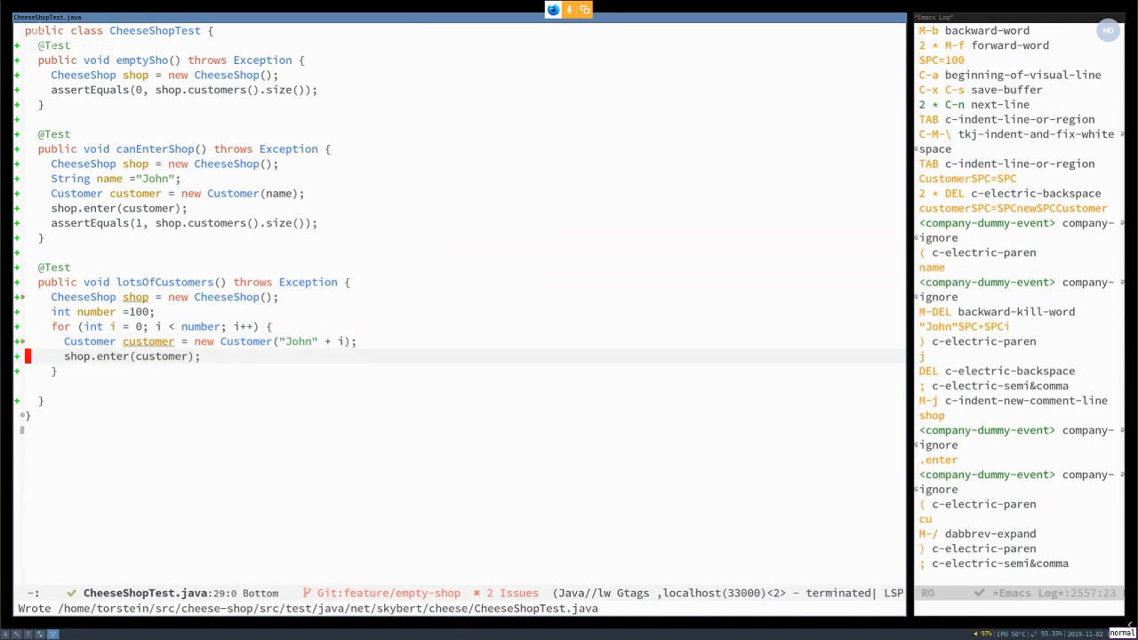
type("assertEquals(number, shop.customers().size());")
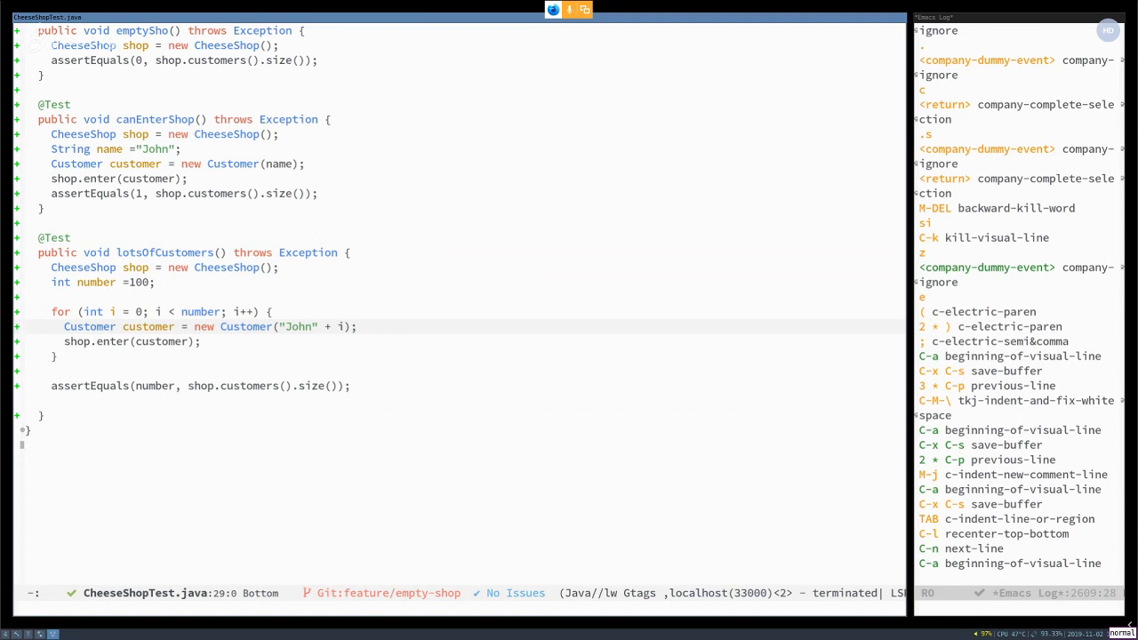
Step: Add a dap breakpoint on the Customer-creation line inside the lotsOfCustomers loop
type("dap")
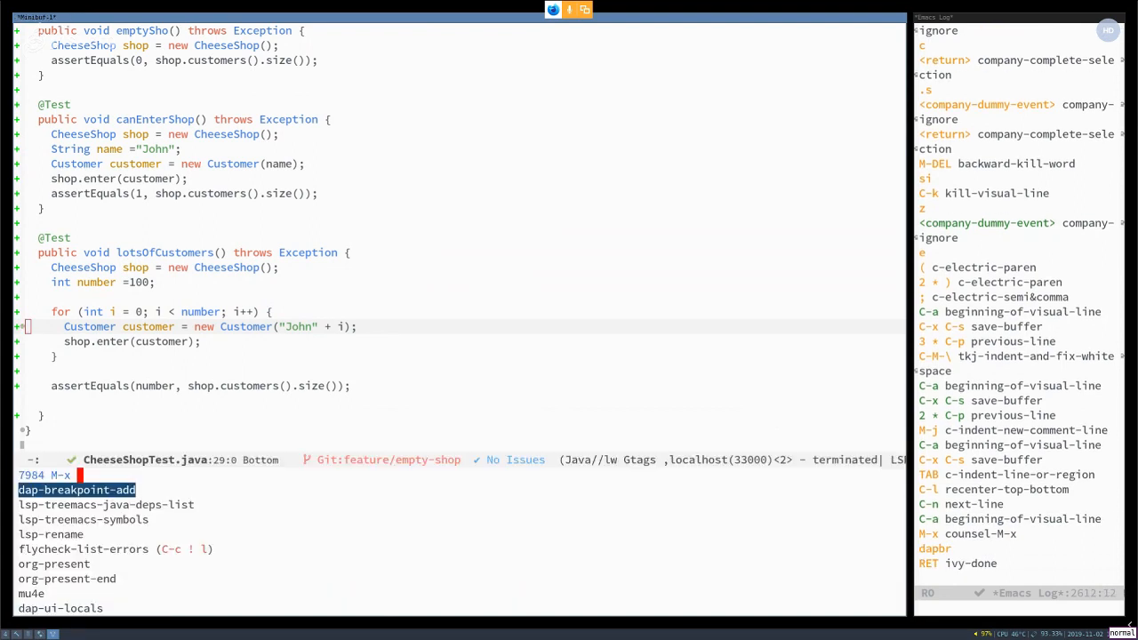
type("dapbr")
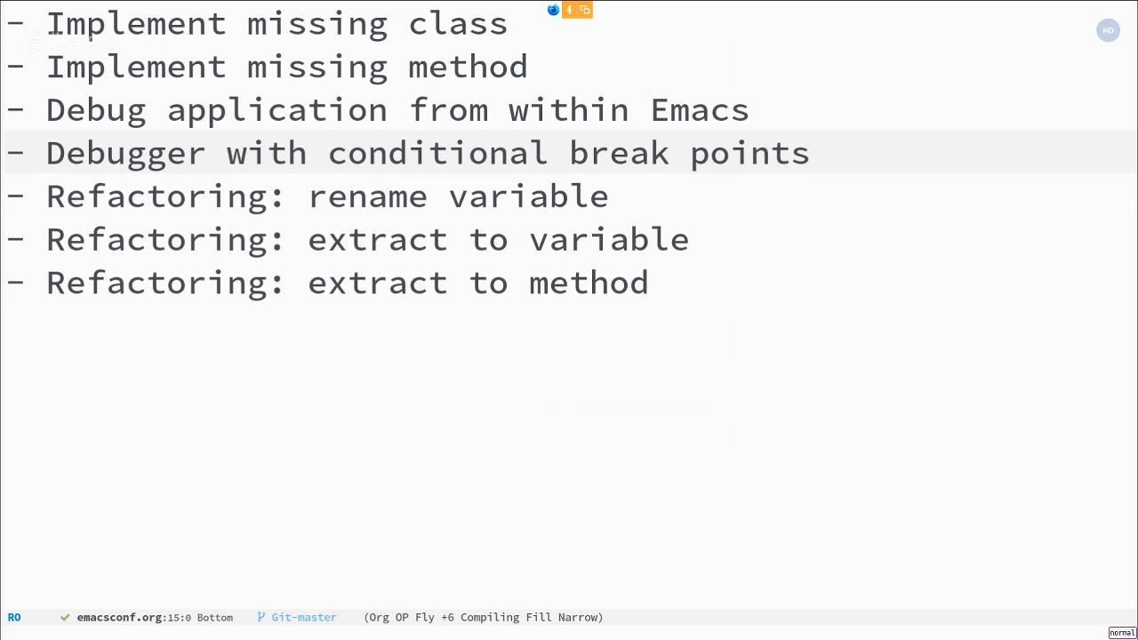
key("up")
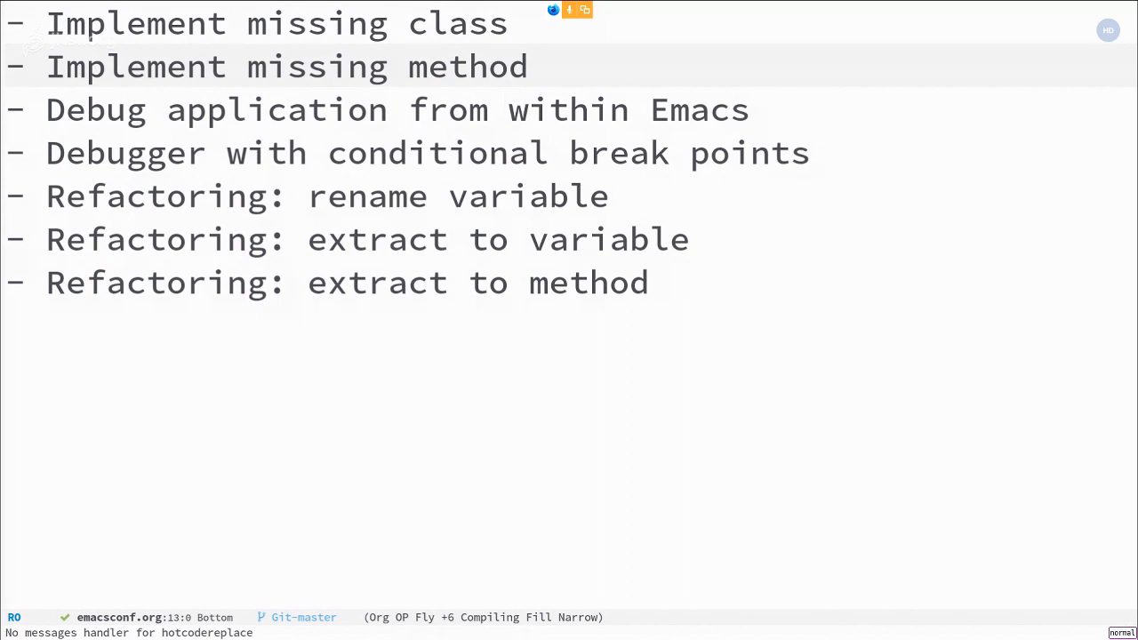
key("up")
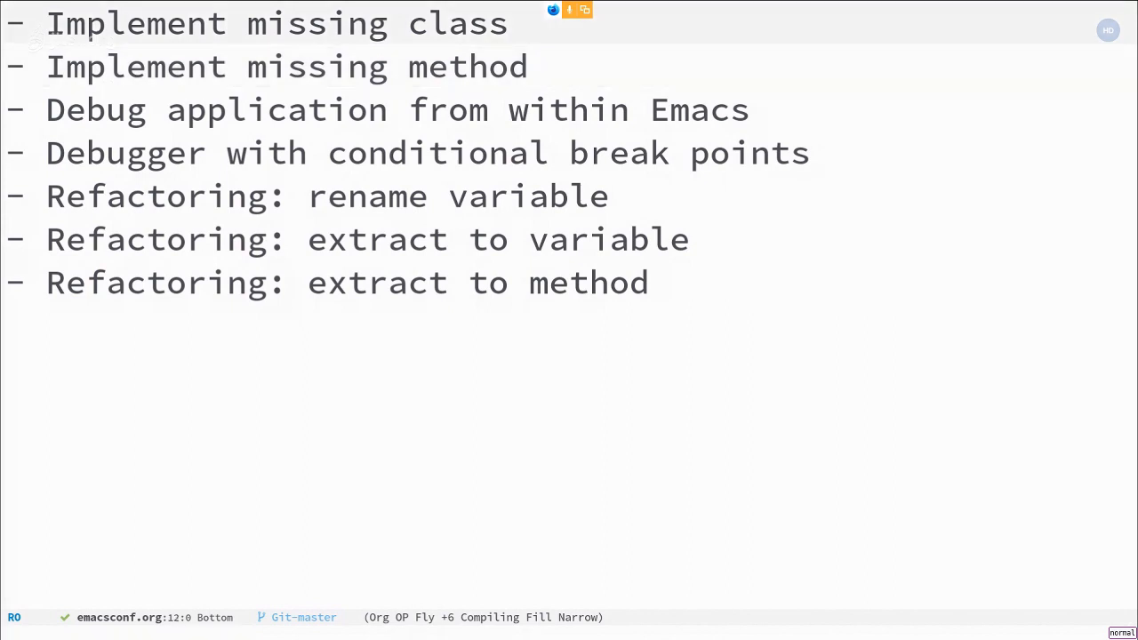